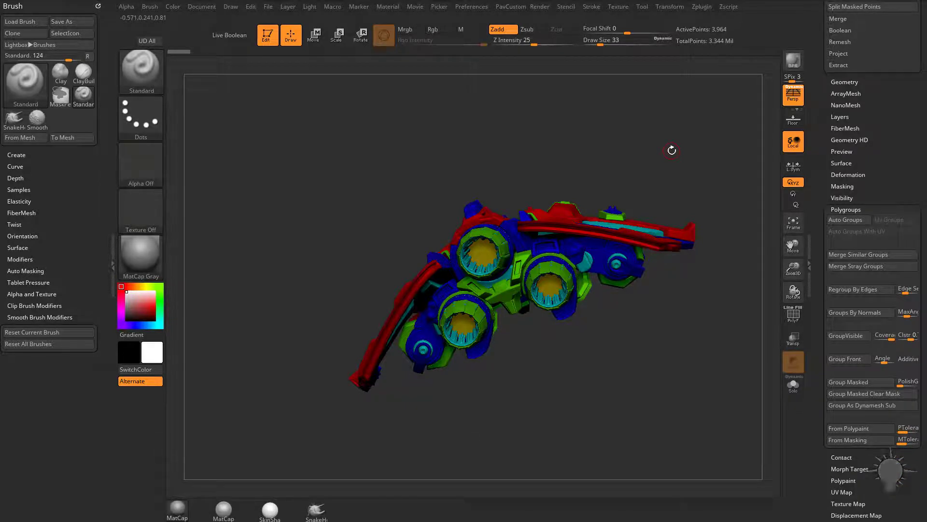
# - Frame the full polypainted spaceship with its subtool list visible
pyautogui.moveTo(672, 150); pyautogui.dragTo(732, 156)
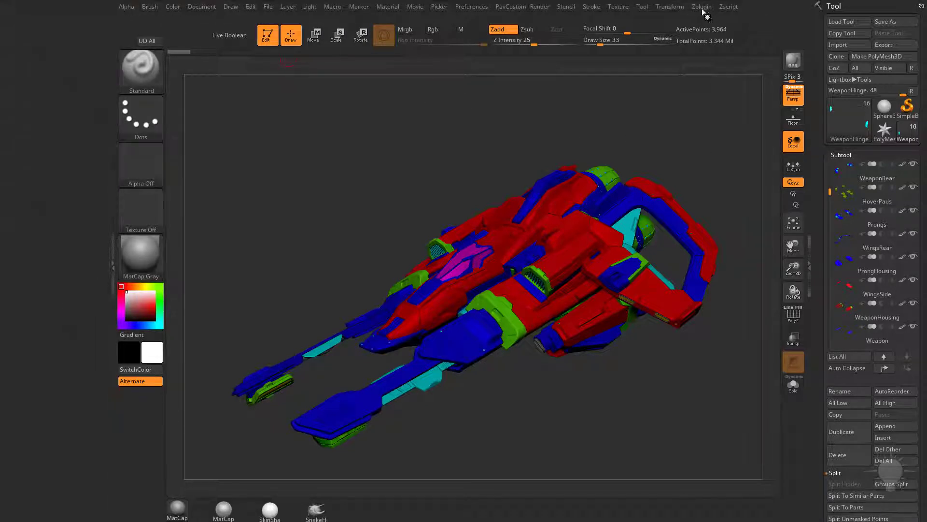
# - Expand the FBX ExportImport options in the Zplugin menu
pyautogui.click(702, 7)
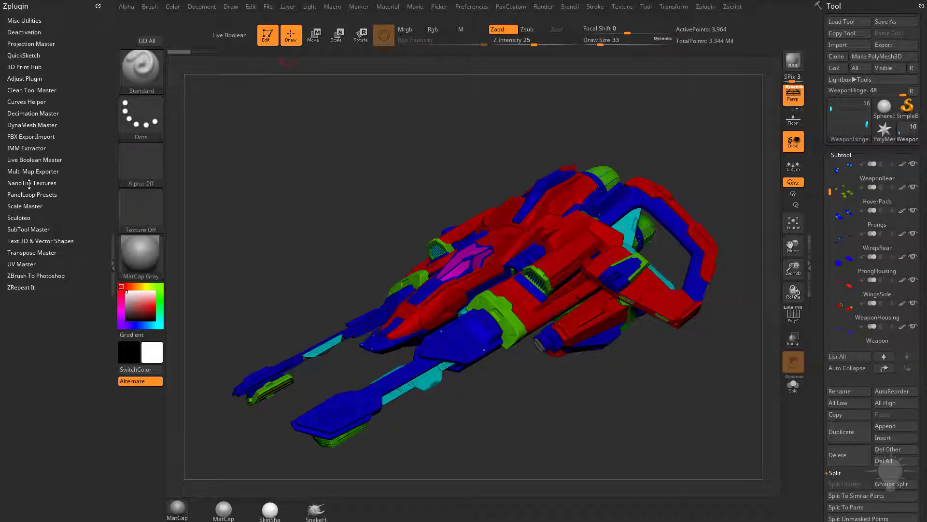
pyautogui.click(31, 136)
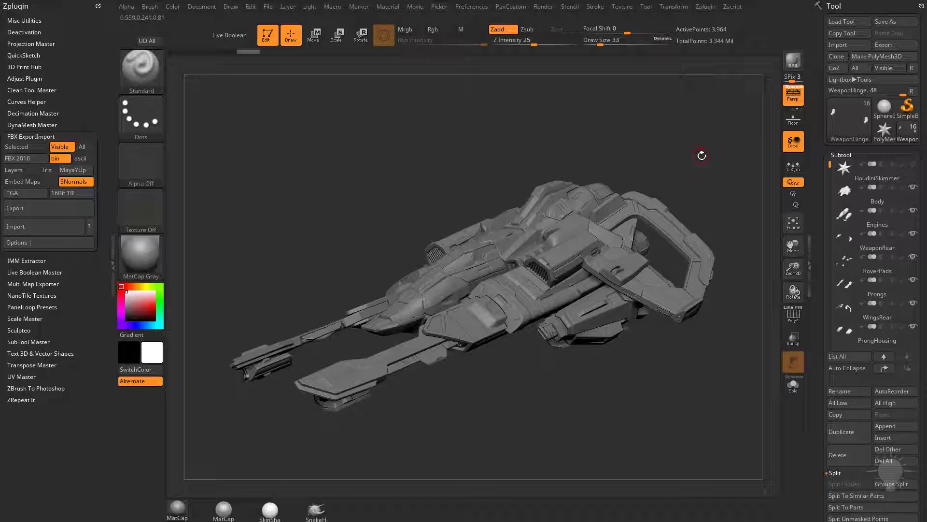
# - Switch to the WingsRear subtool and rotate the ship to inspect it
pyautogui.scroll(-3)
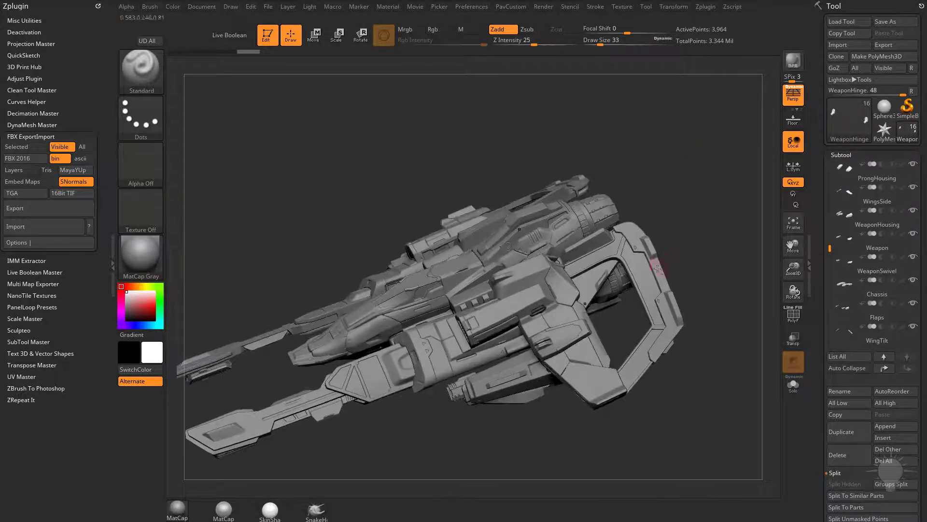
pyautogui.click(877, 171)
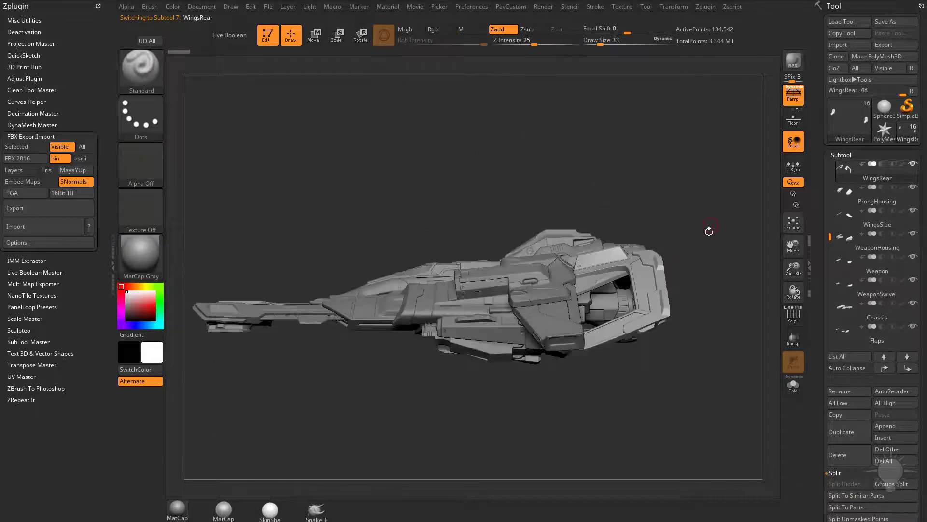
pyautogui.click(314, 34)
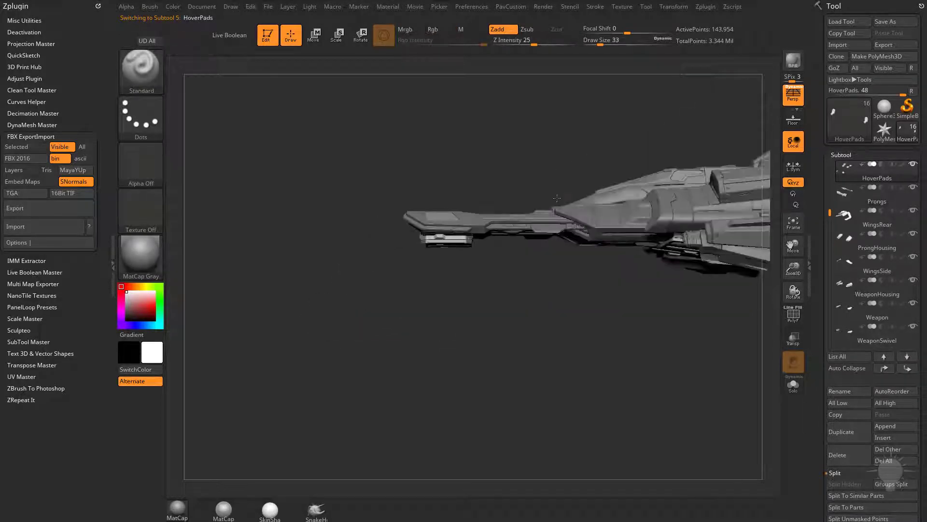
pyautogui.moveTo(556, 198); pyautogui.dragTo(667, 239)
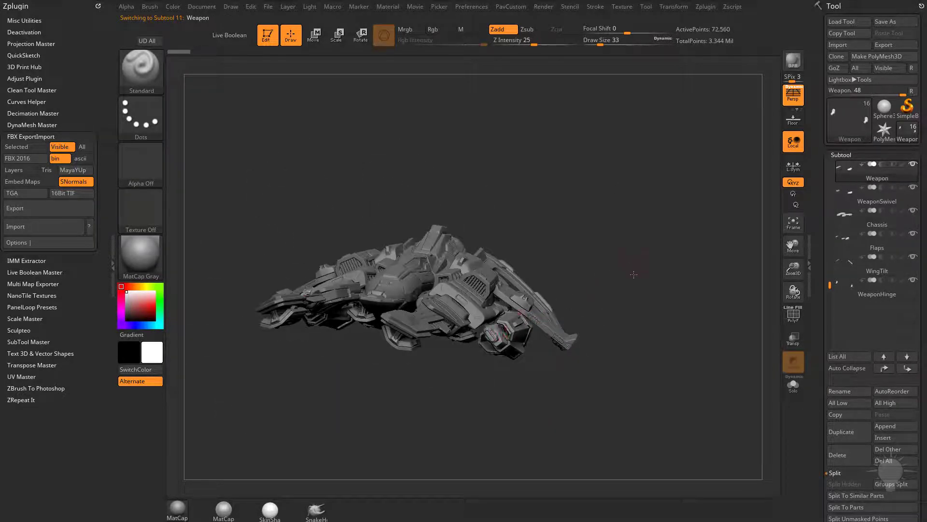
pyautogui.click(313, 34)
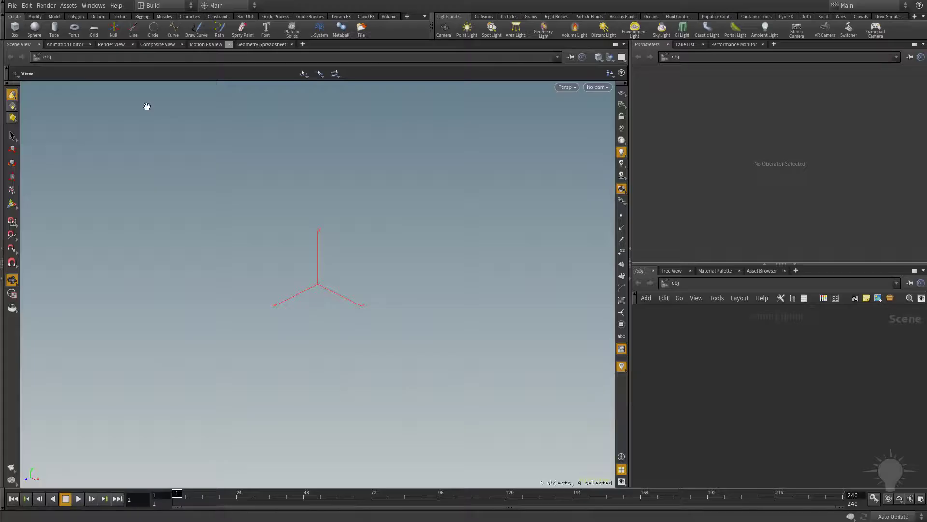
# - Start GoZ from the GoZ shelf so Houdini can receive ZBrush meshes
pyautogui.click(407, 16)
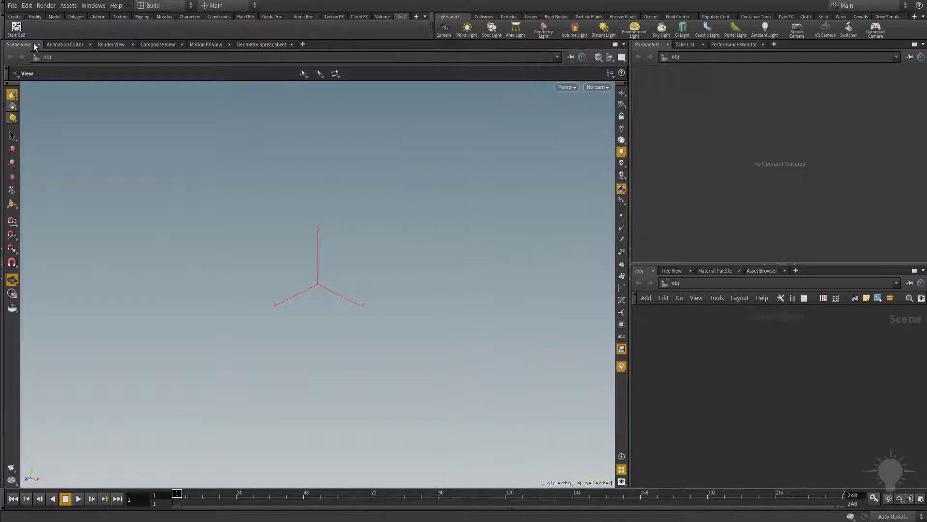
pyautogui.click(16, 28)
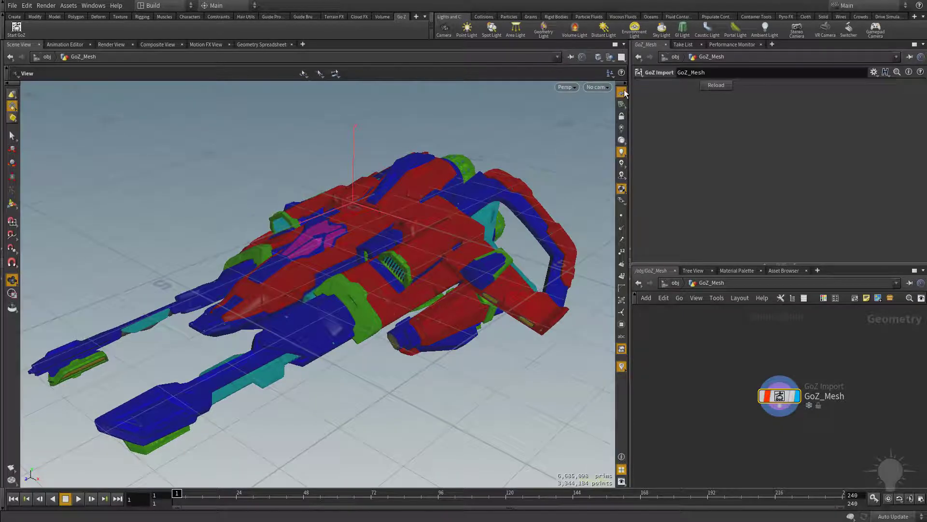
# - Show the viewport shading choices for the imported GoZ spaceship
pyautogui.click(597, 57)
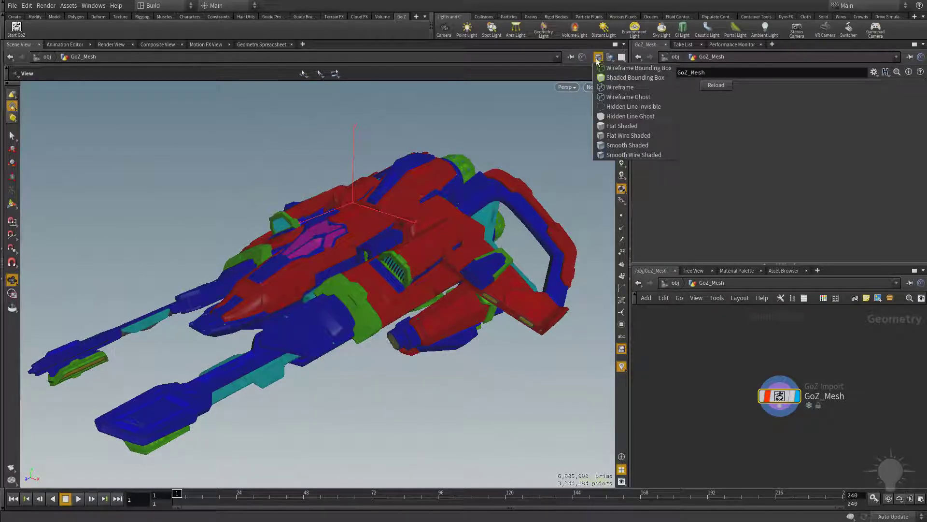